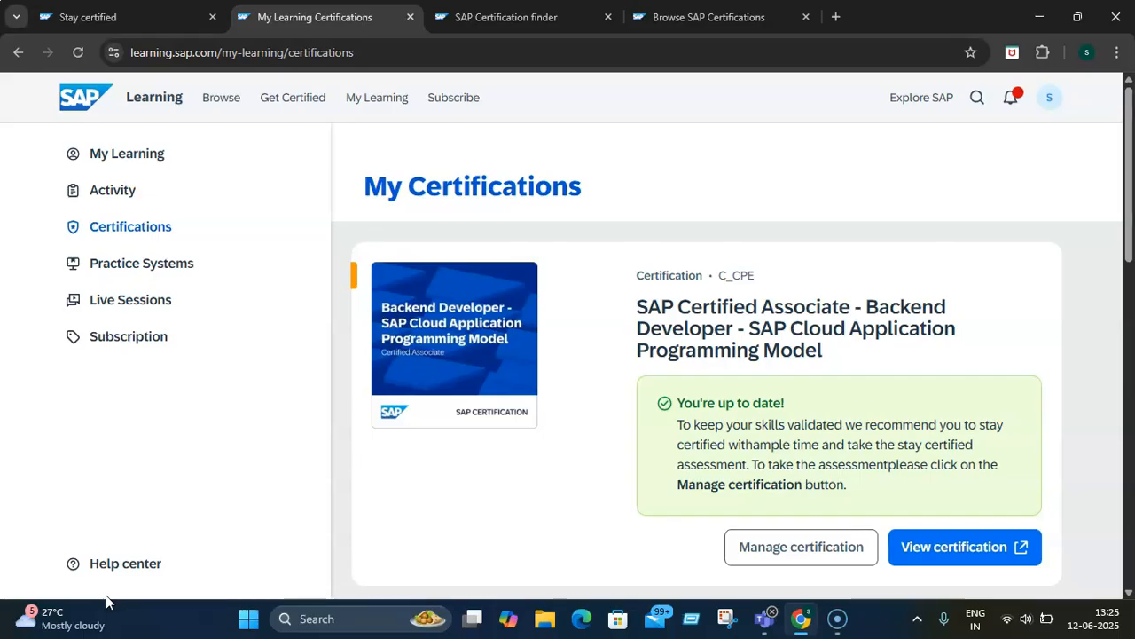
mouse_move(415, 142)
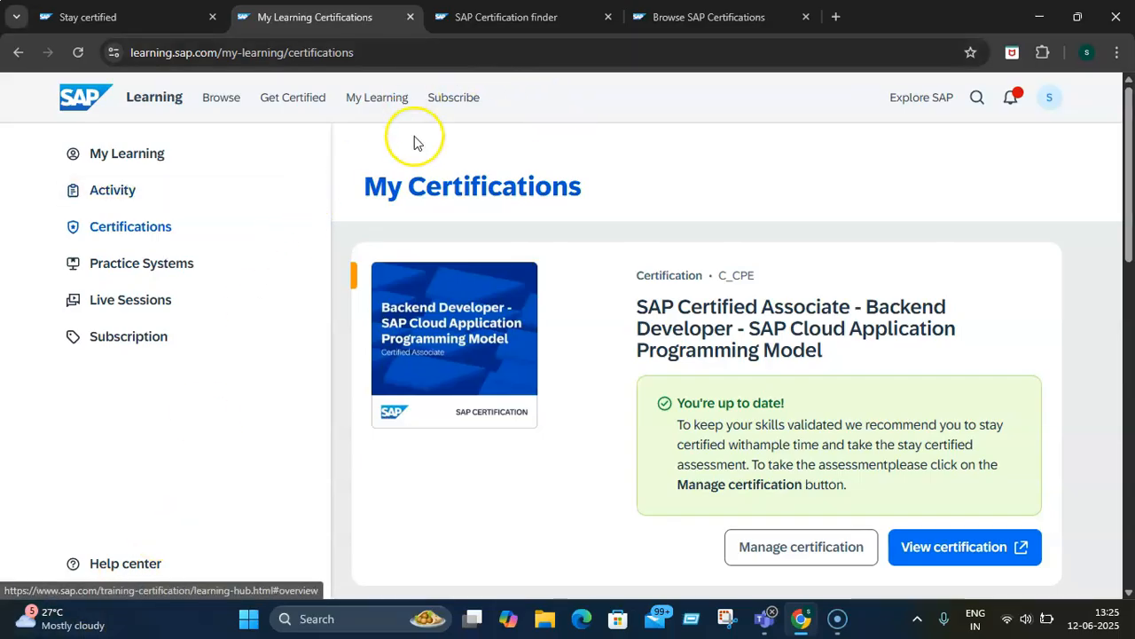
mouse_move(728, 173)
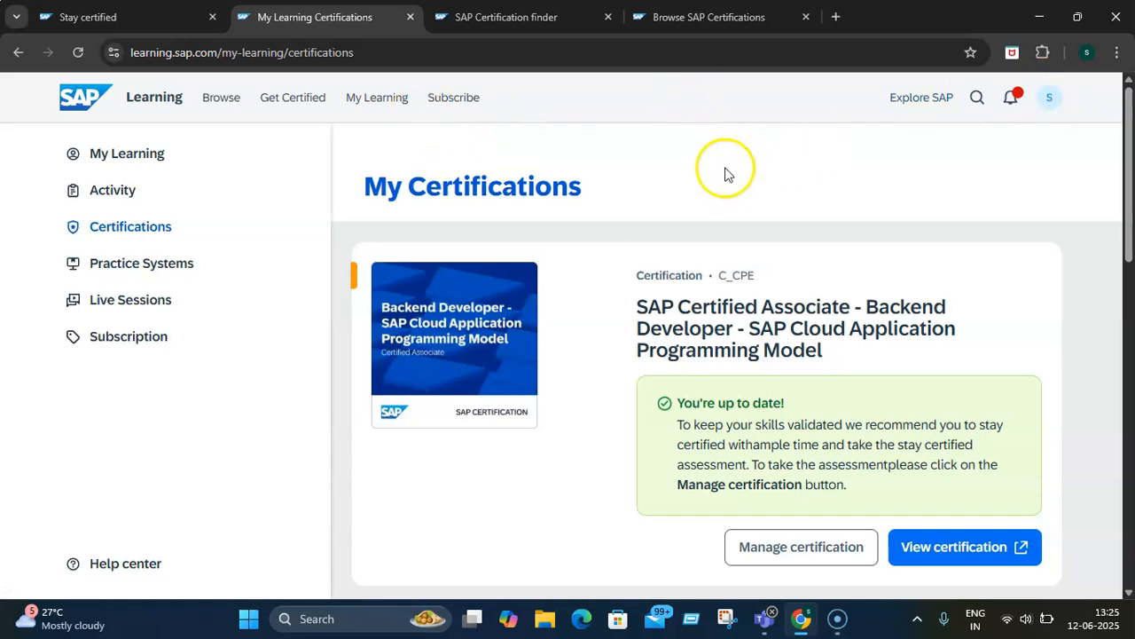
mouse_move(428, 149)
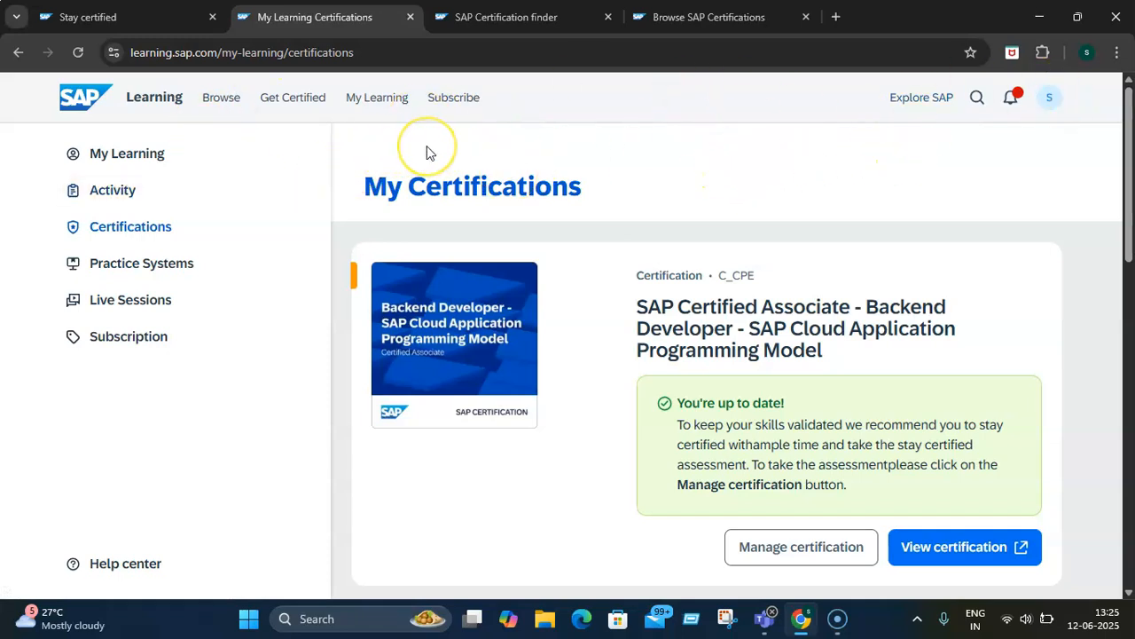
mouse_move(329, 101)
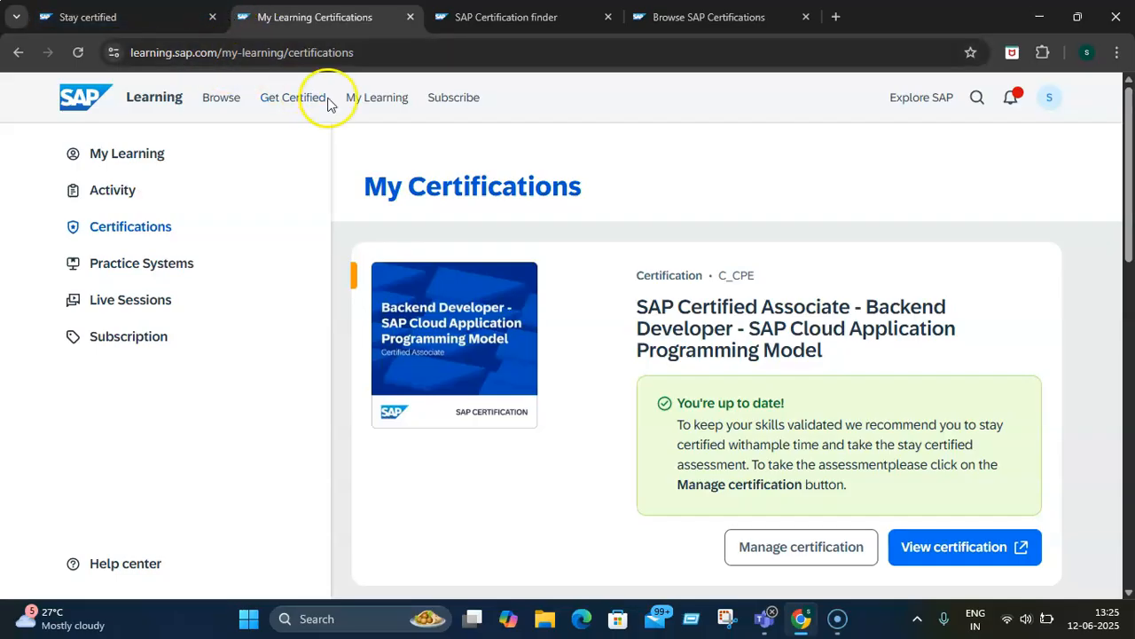
mouse_move(462, 186)
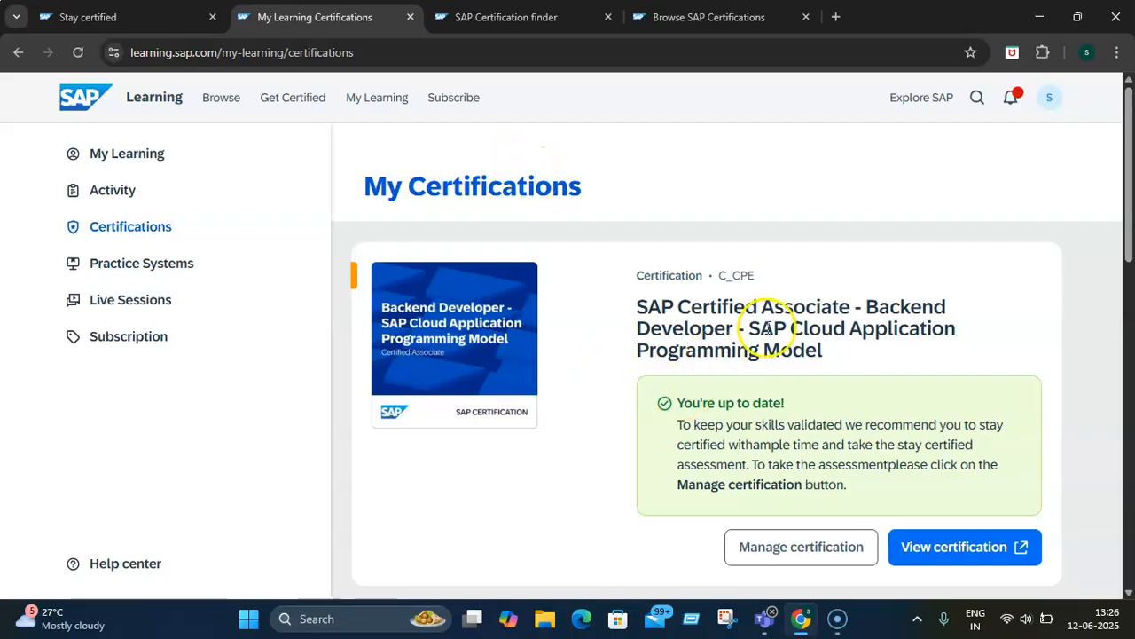
- Scroll down My Certifications to the Back-End Developer – ABAP Cloud (C_ABAPD) card
scroll("down", 3)
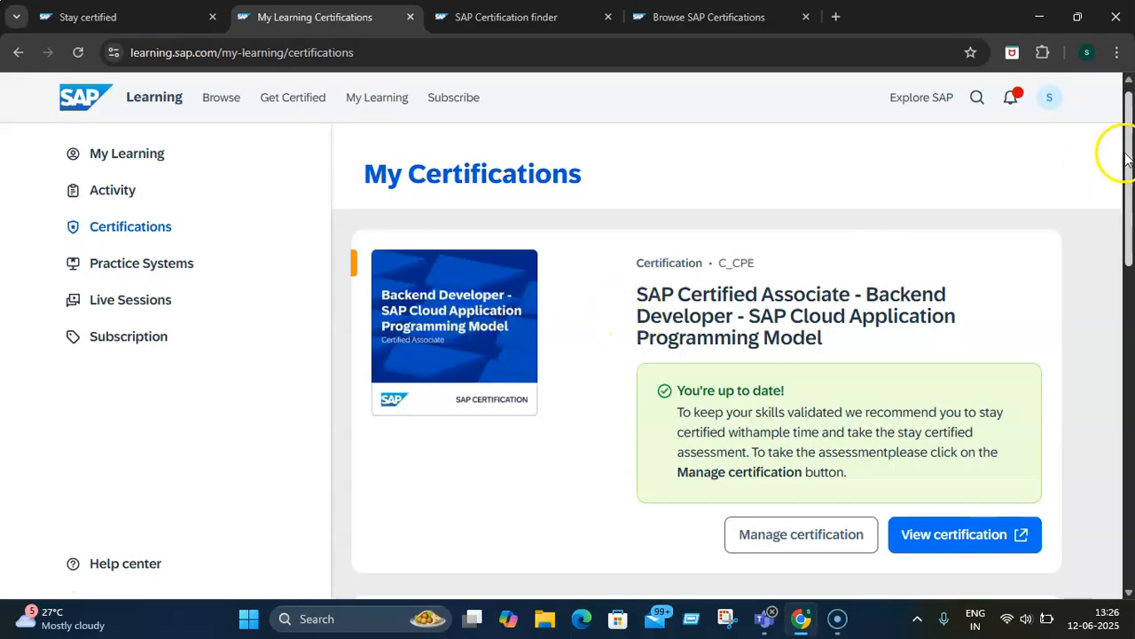
scroll("down", 3)
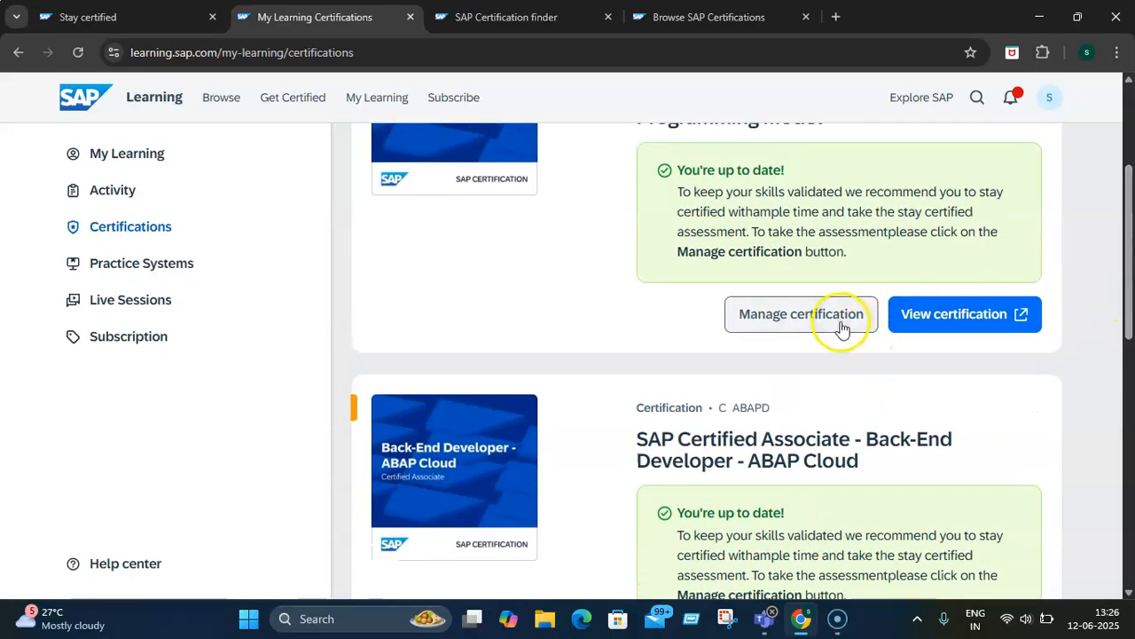
mouse_move(954, 313)
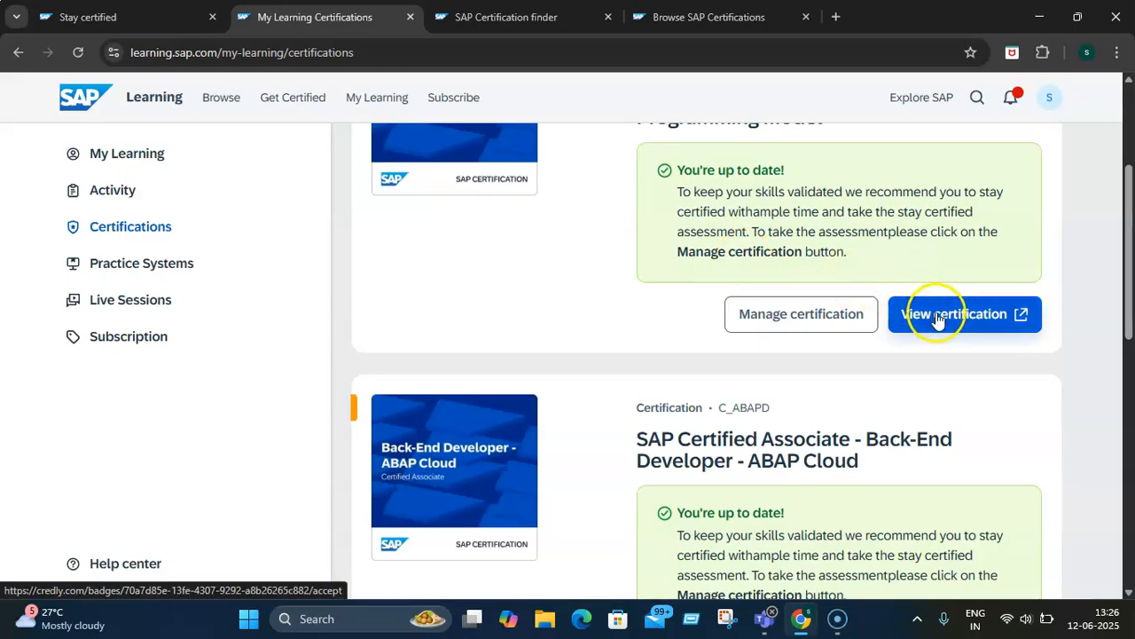
left_click(964, 313)
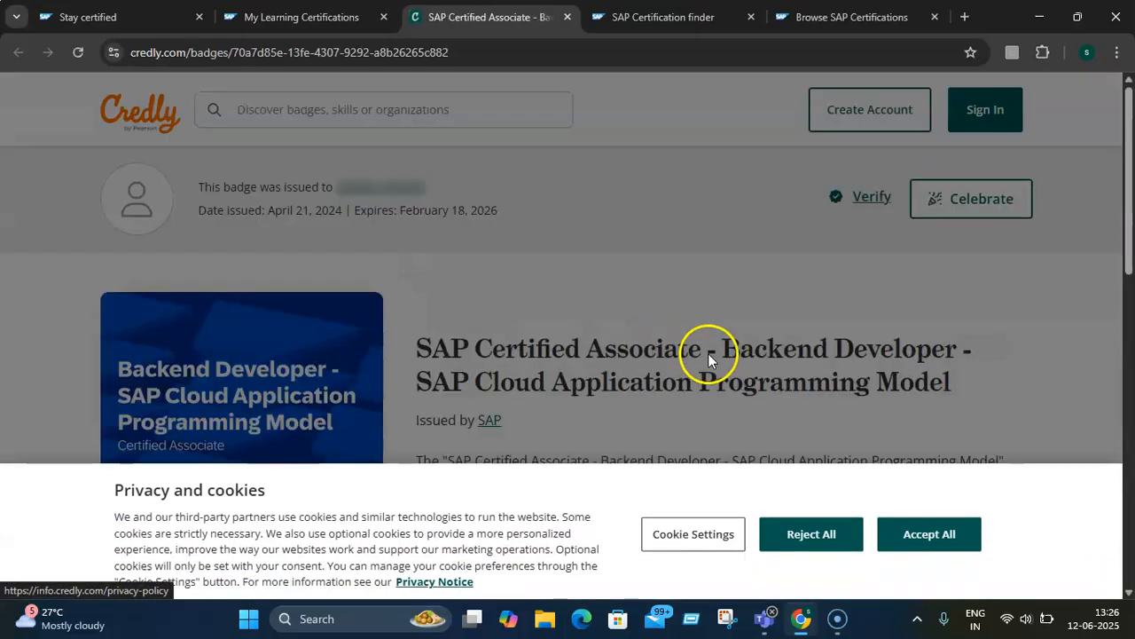
scroll("down", 3)
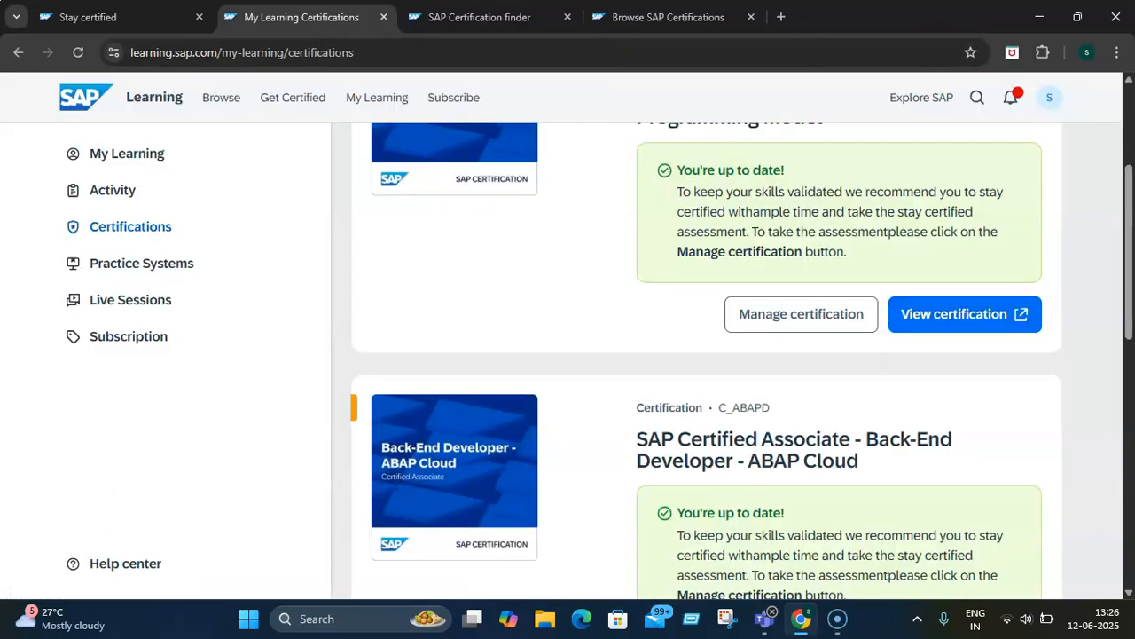
- Open Manage certification for the CAP Backend Developer, showing stay certified due Feb 19, 2026
left_click(801, 313)
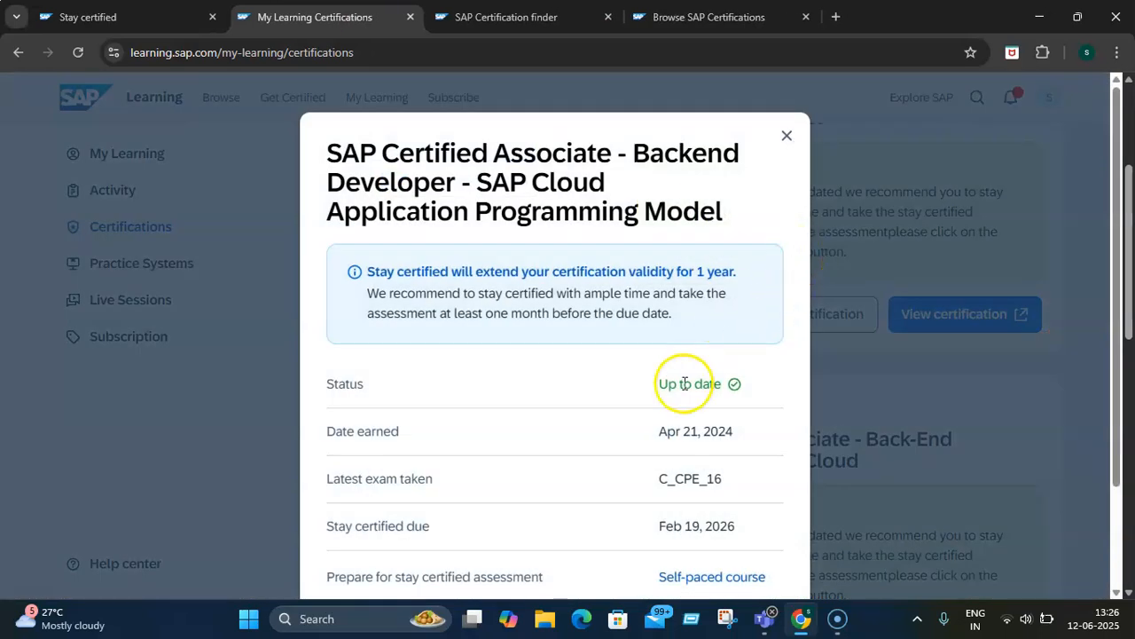
mouse_move(696, 449)
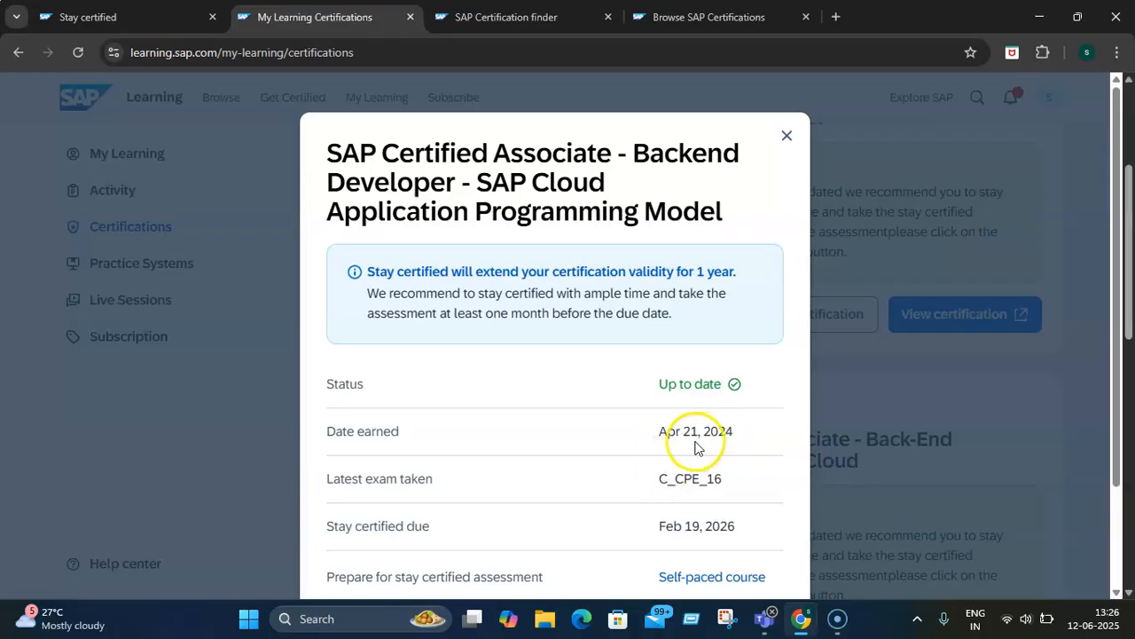
mouse_move(706, 548)
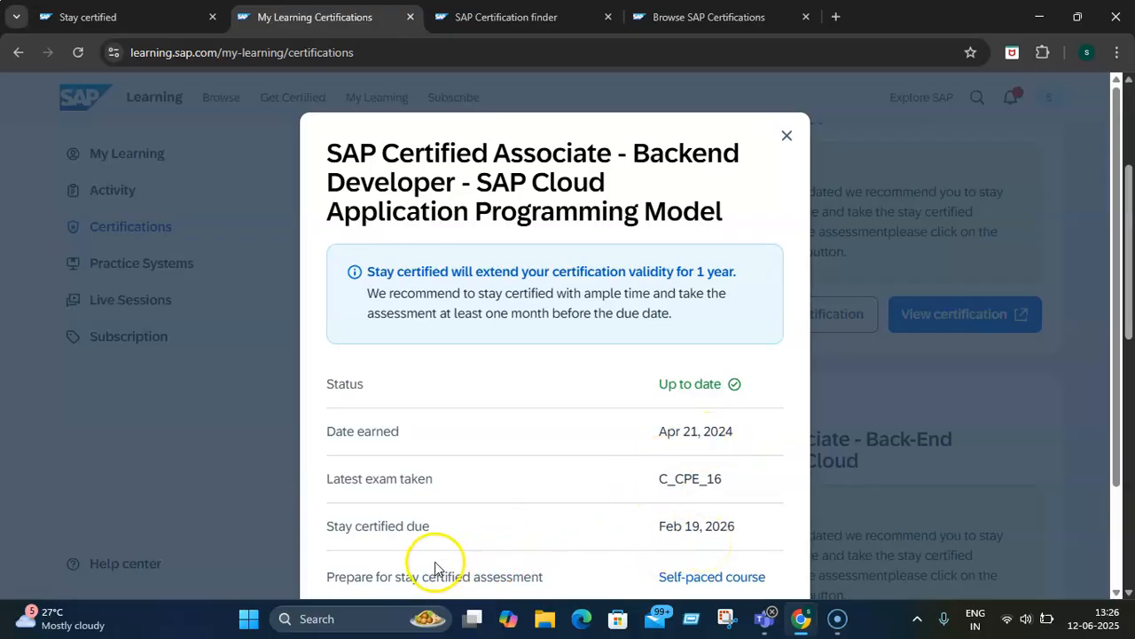
mouse_move(492, 615)
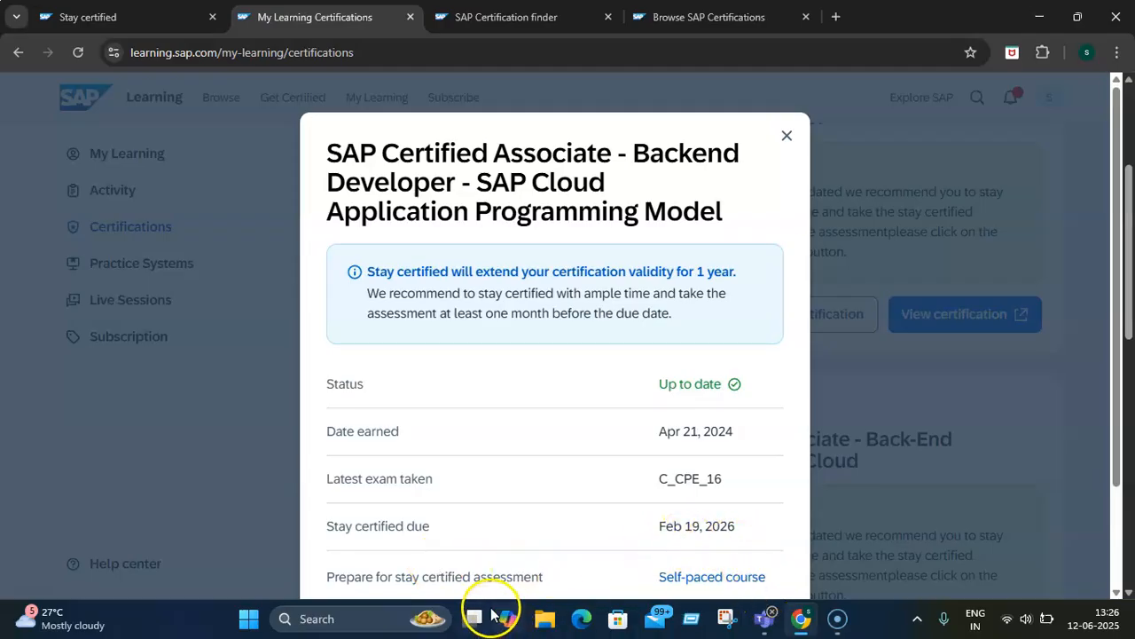
mouse_move(756, 538)
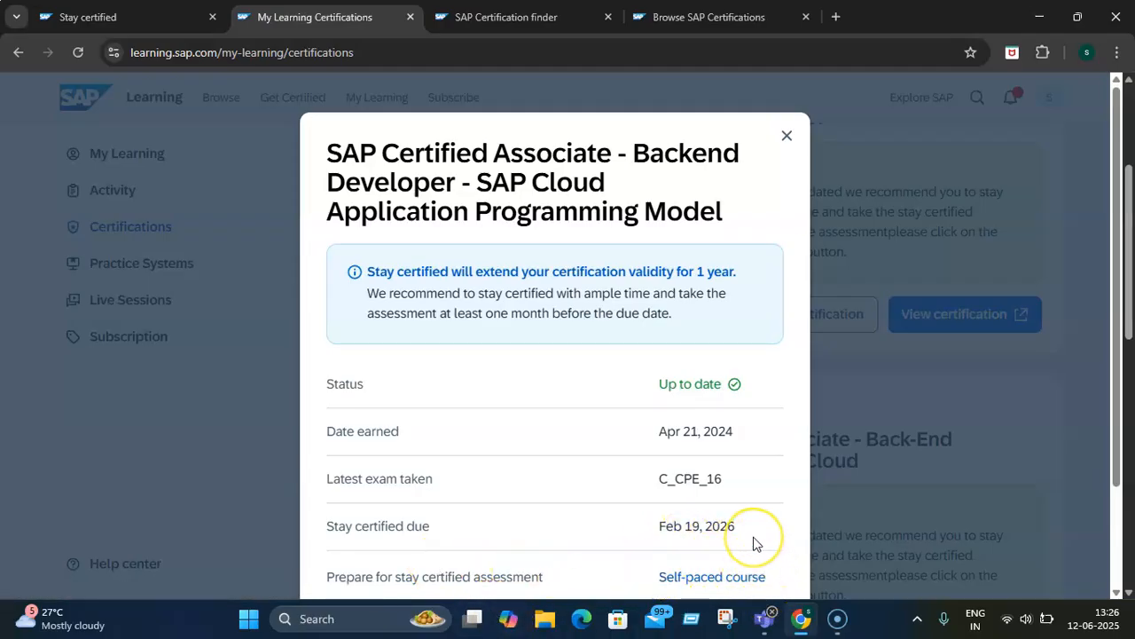
mouse_move(509, 569)
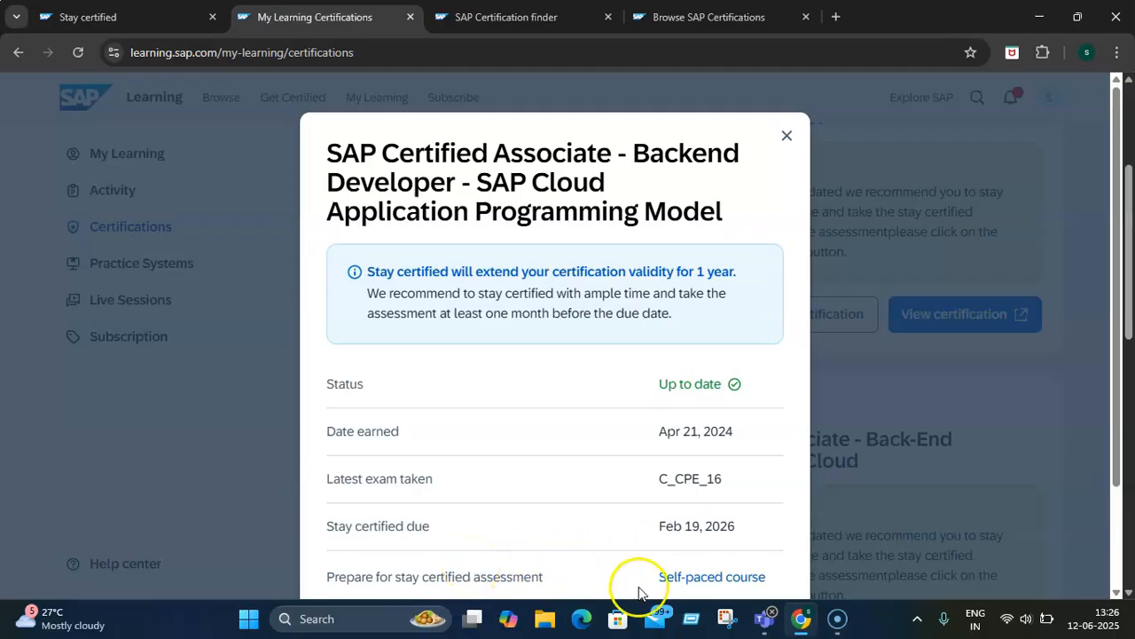
mouse_move(628, 584)
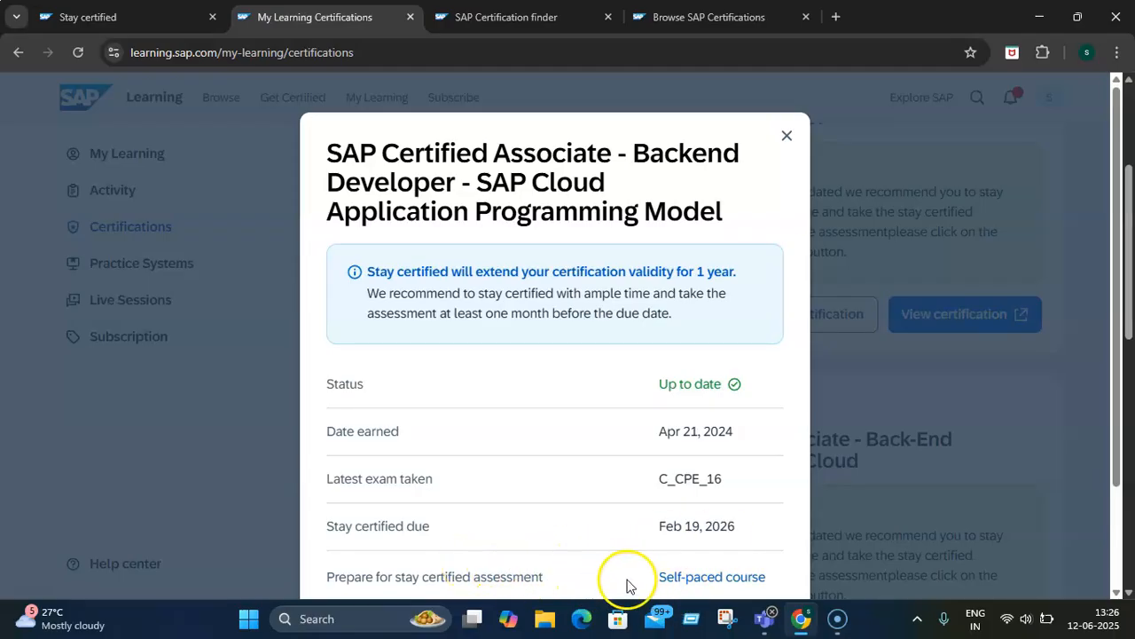
mouse_move(567, 575)
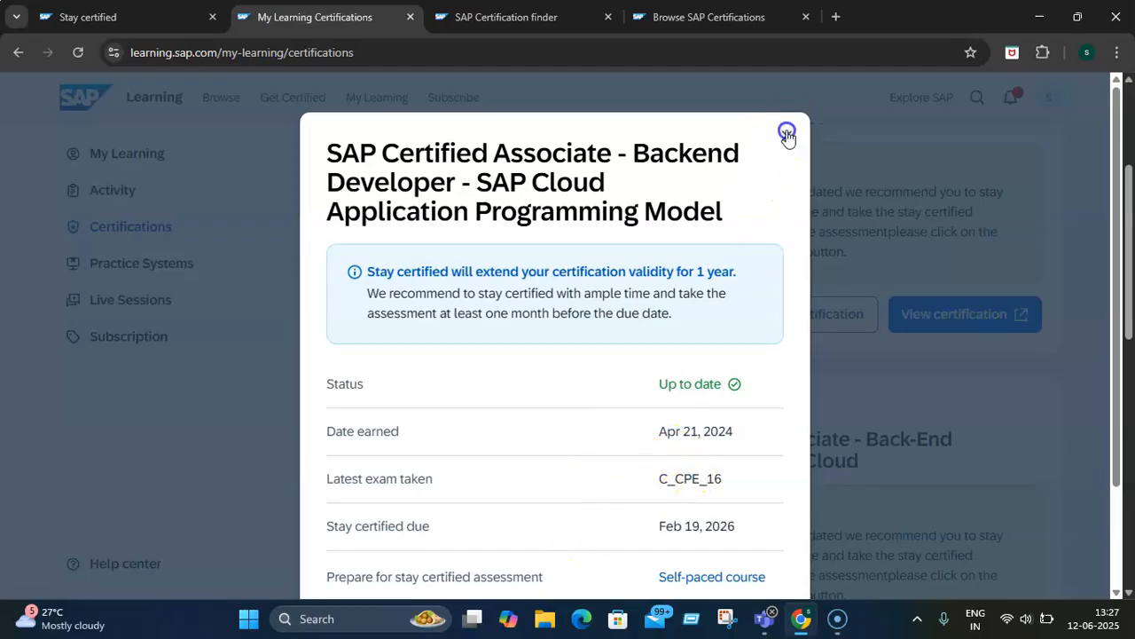
- Close the CAP details and open ABAP Cloud's details, due Feb 27, 2026
left_click(788, 133)
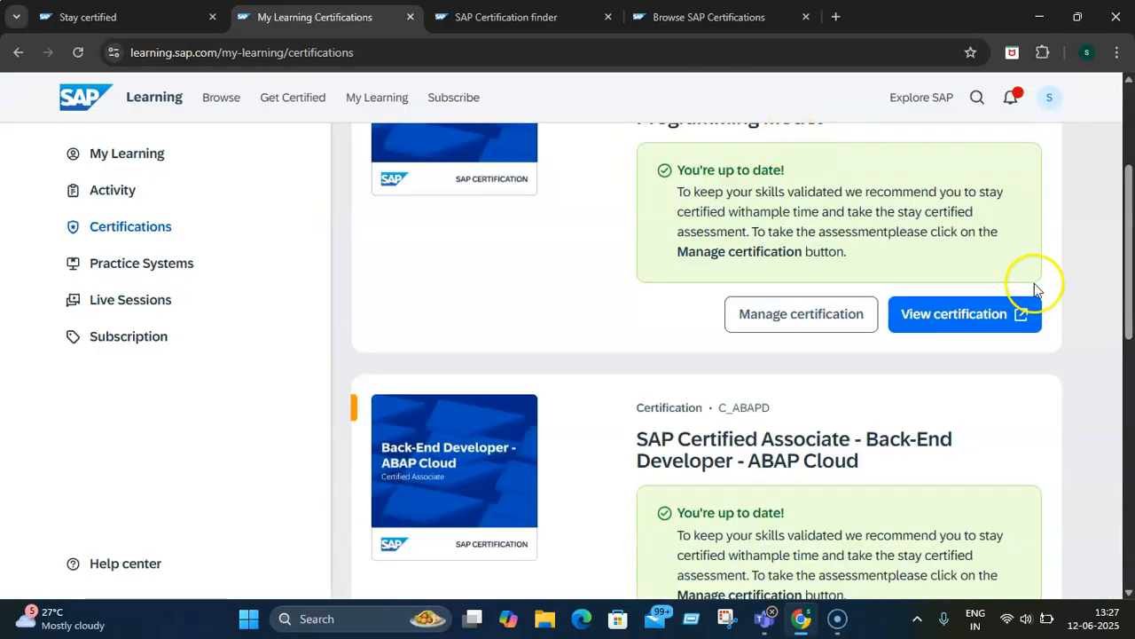
scroll("down", 3)
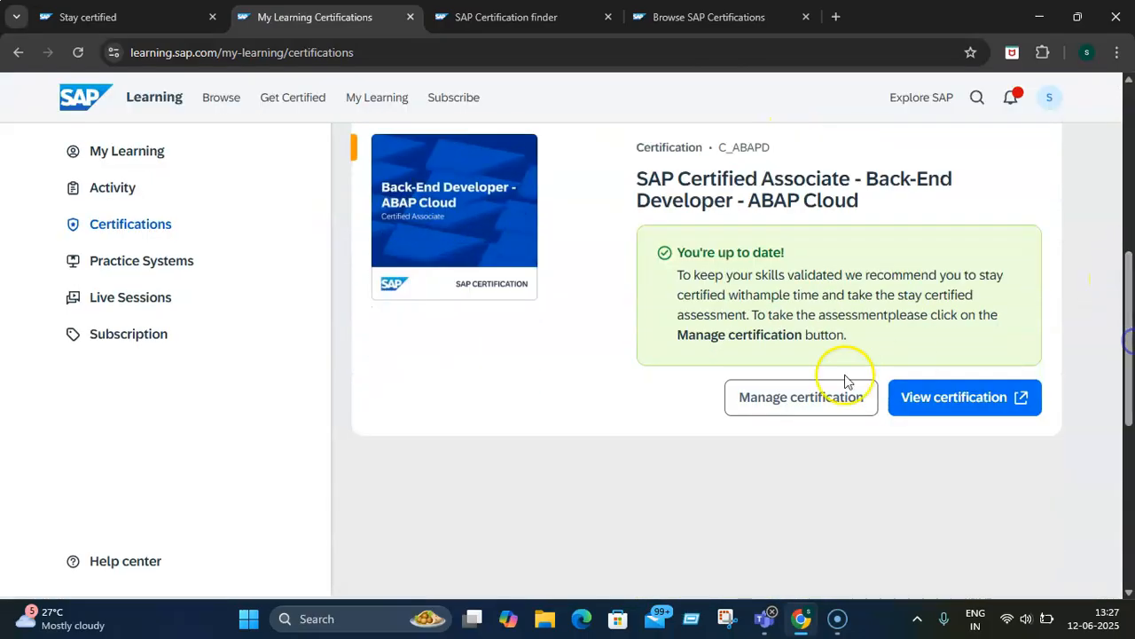
left_click(800, 396)
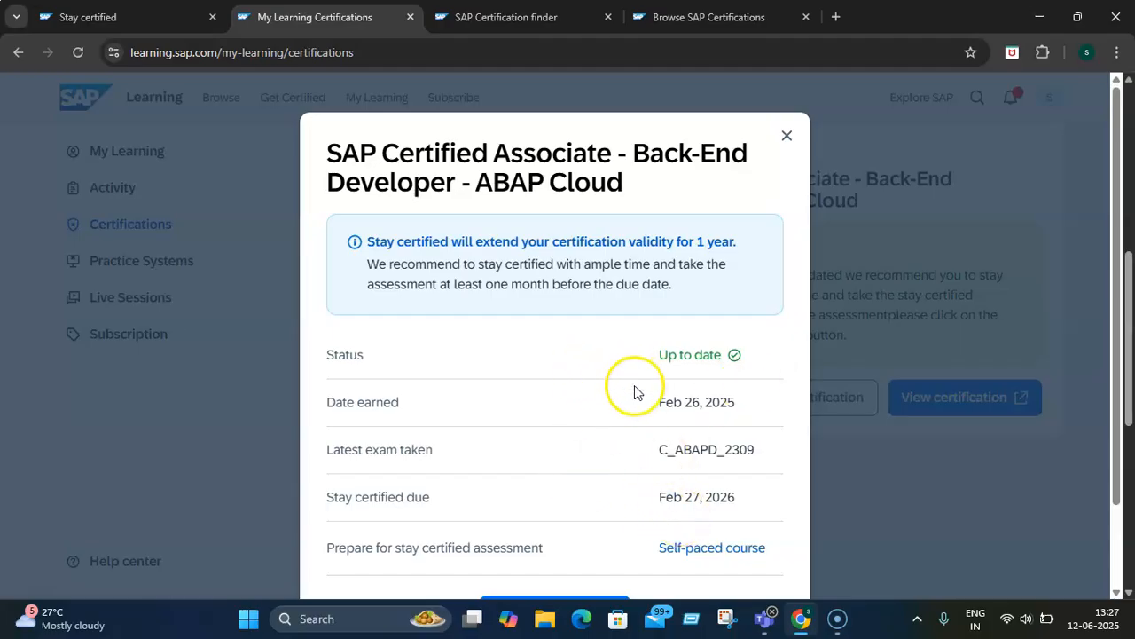
mouse_move(680, 408)
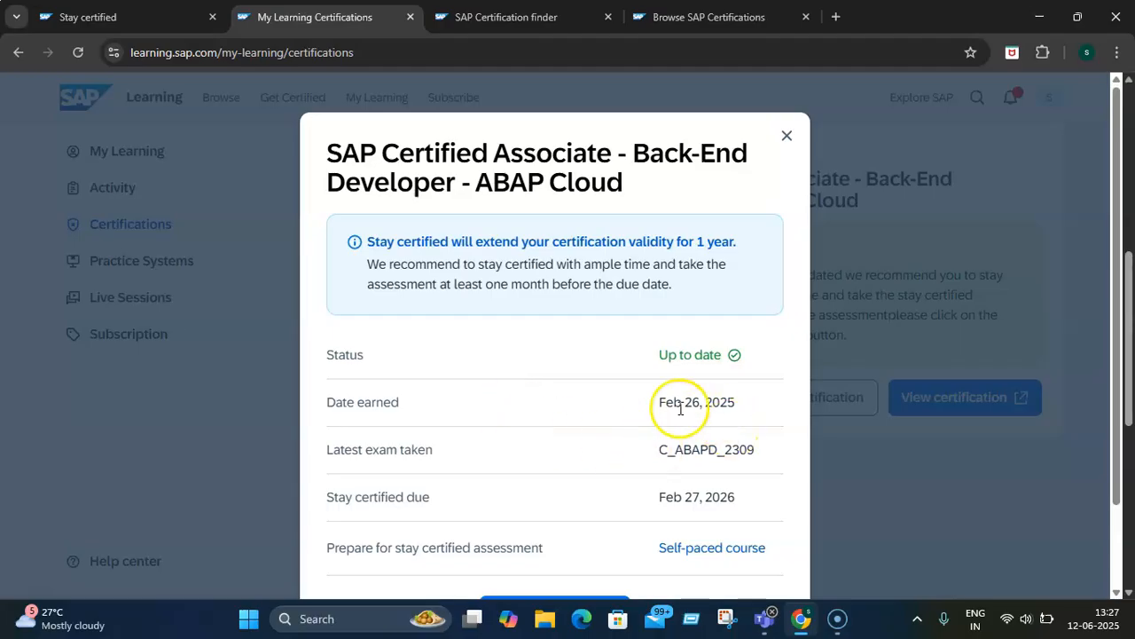
mouse_move(738, 419)
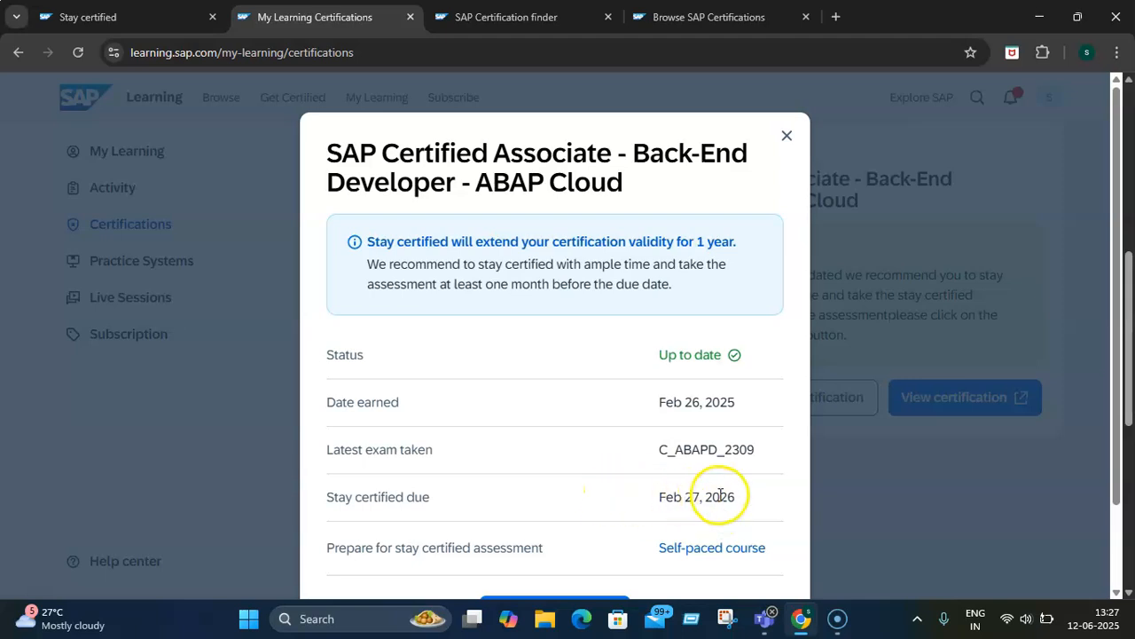
mouse_move(710, 489)
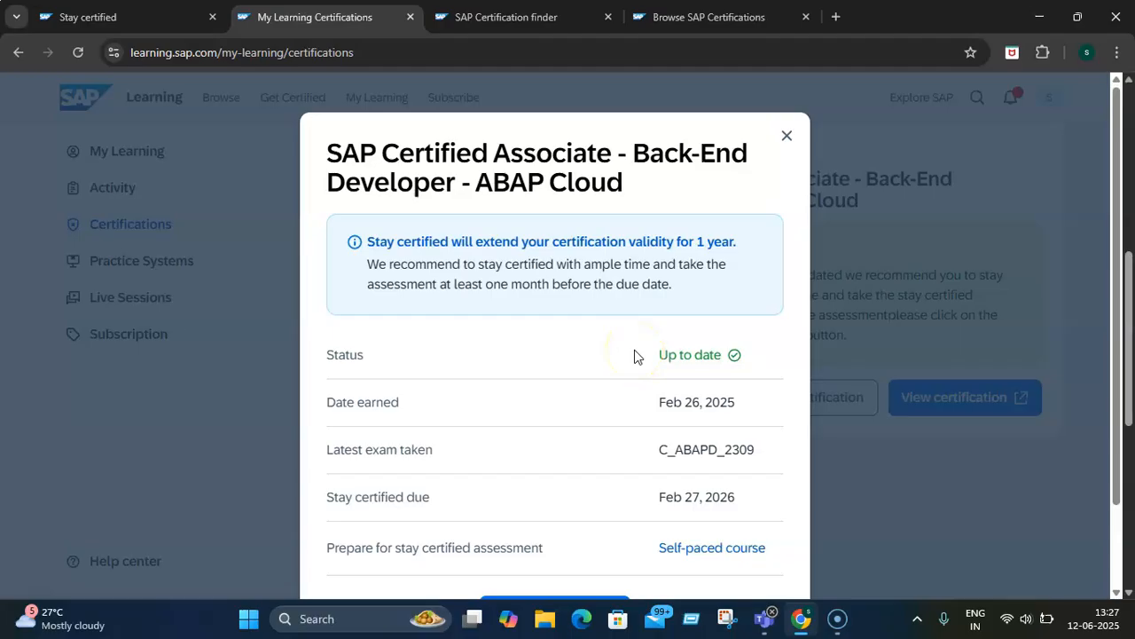
mouse_move(561, 232)
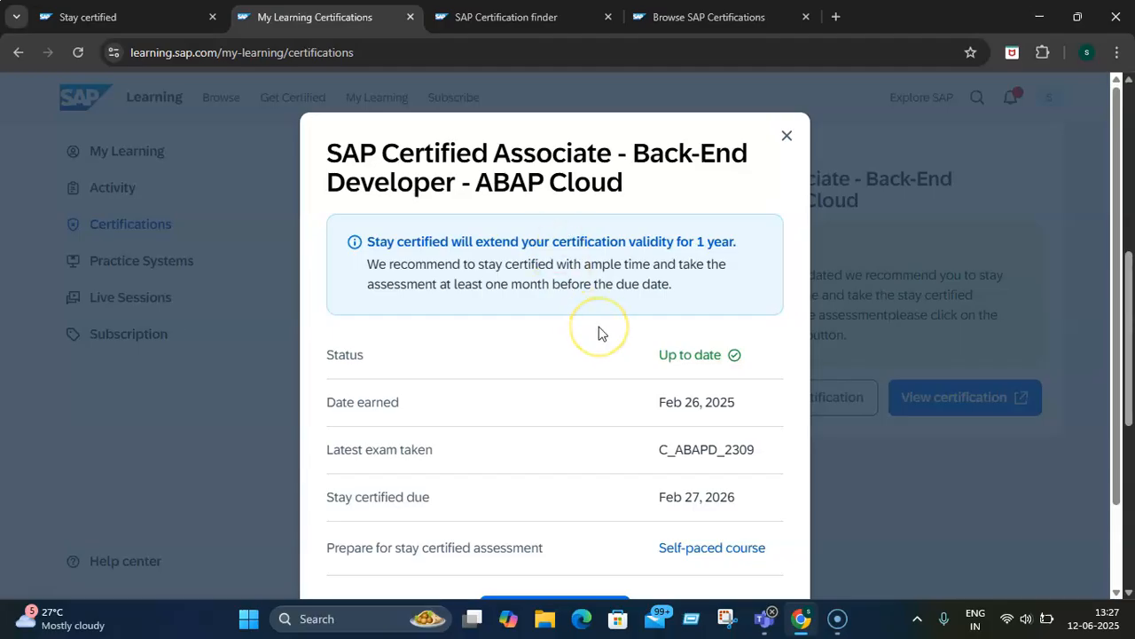
mouse_move(735, 547)
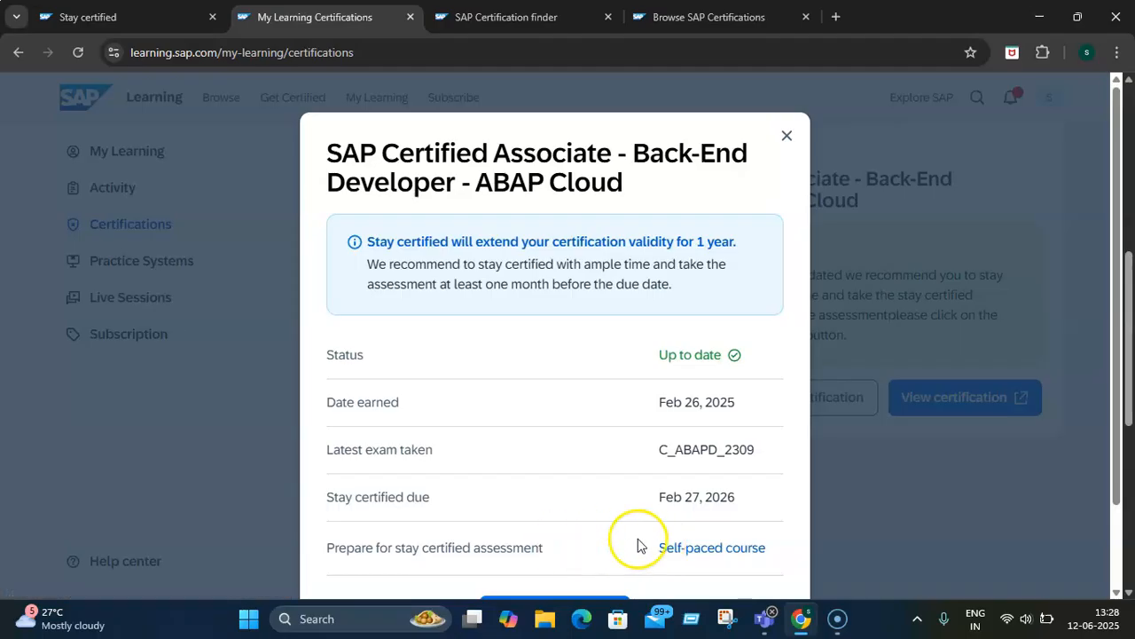
mouse_move(699, 552)
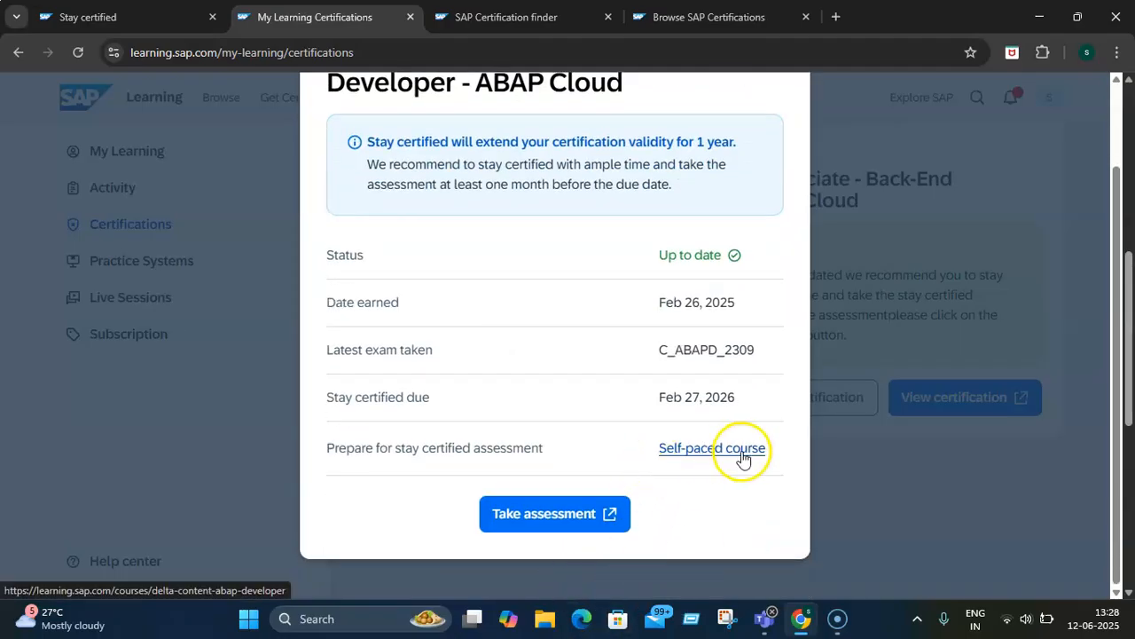
mouse_move(552, 513)
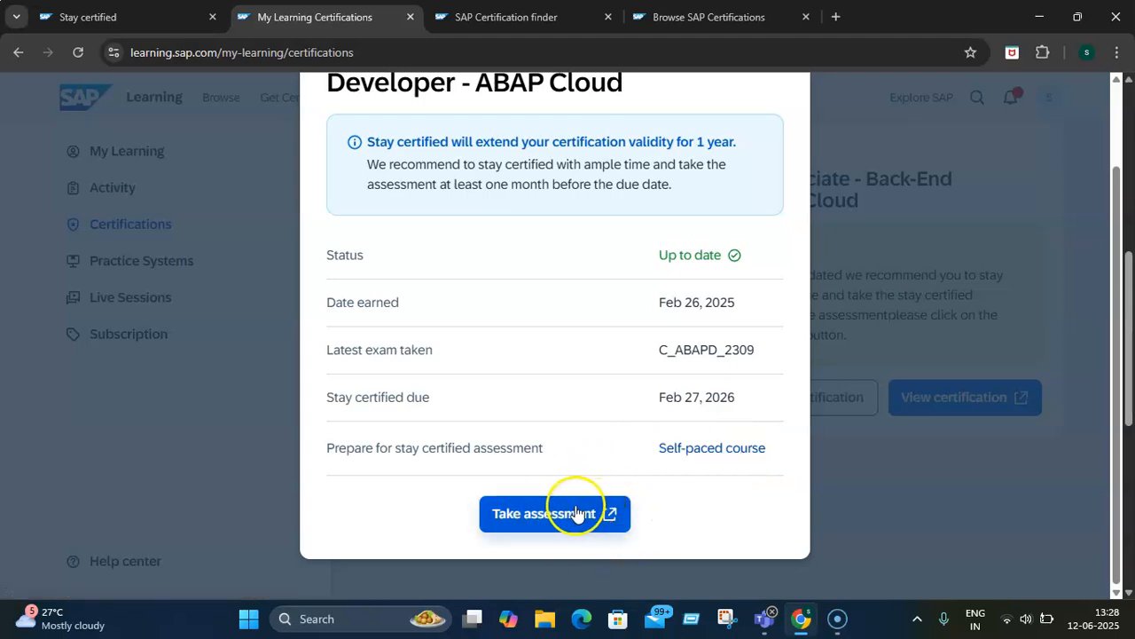
mouse_move(439, 494)
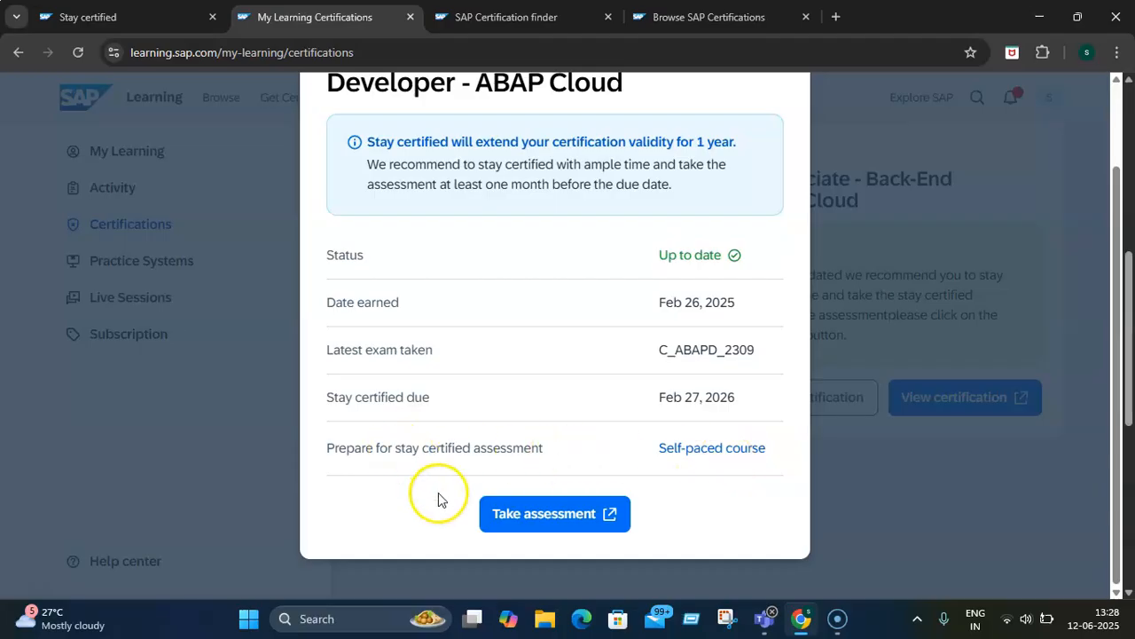
mouse_move(781, 467)
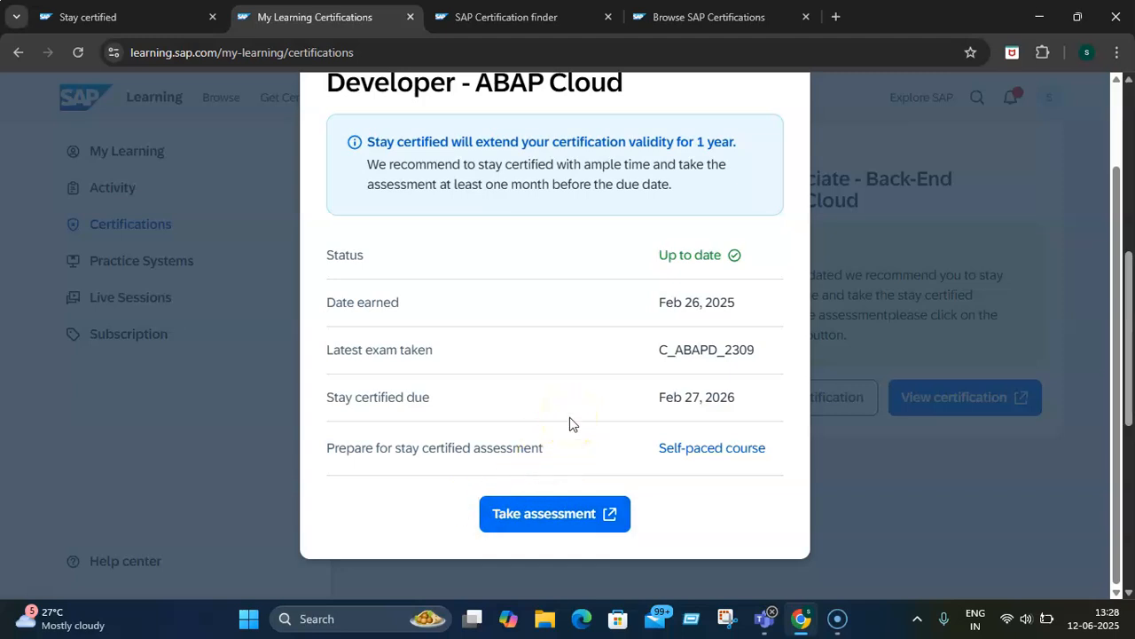
mouse_move(534, 392)
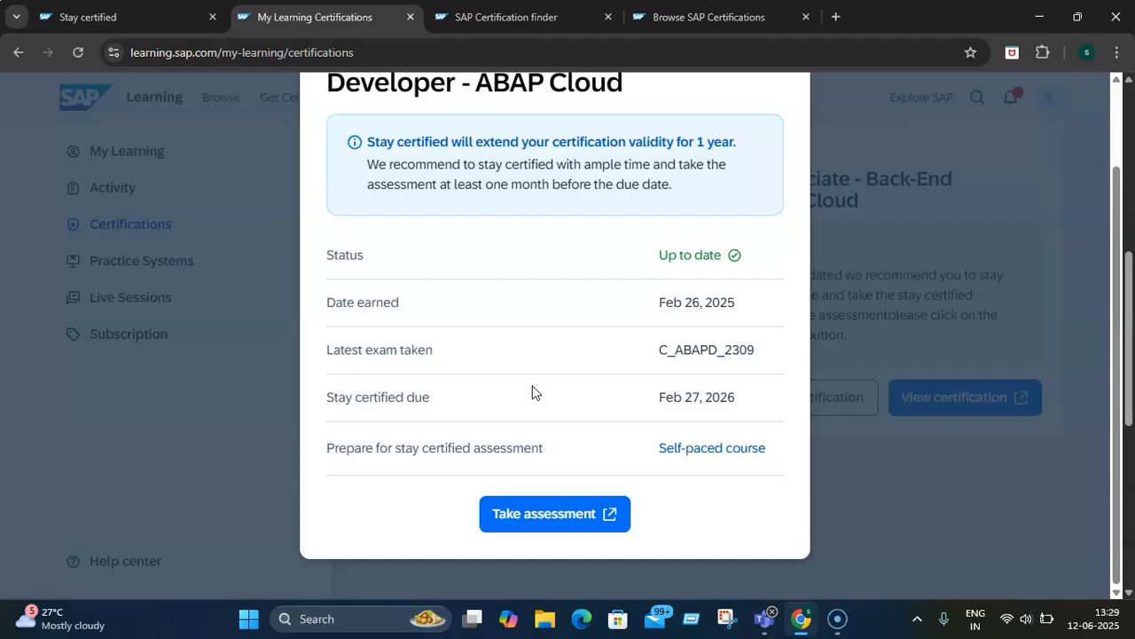
mouse_move(753, 311)
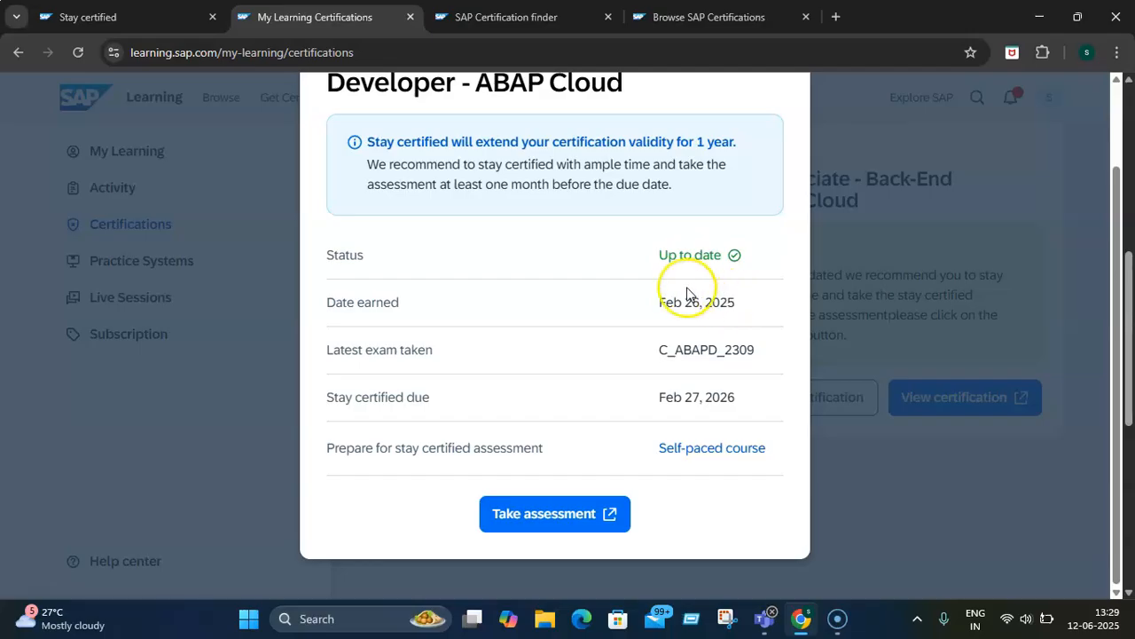
mouse_move(156, 438)
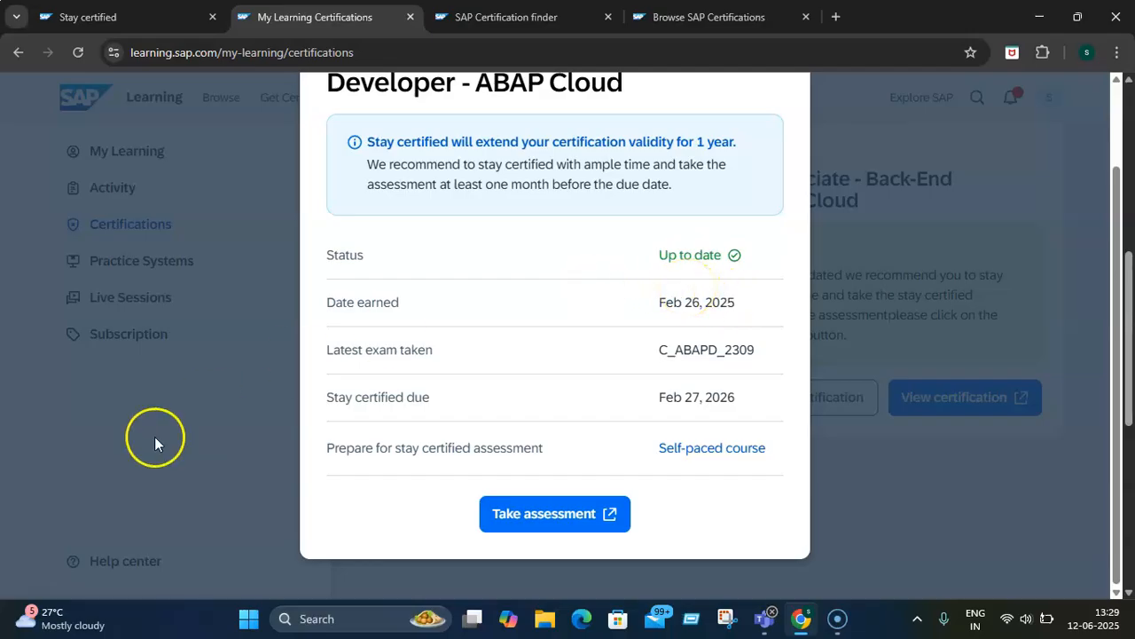